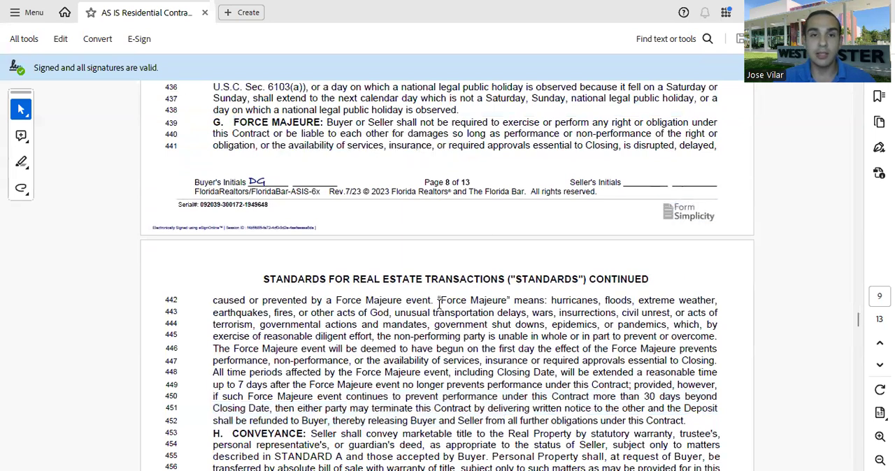
Drag-select the page 9 sentence extending time periods up to 7 days after Force Majeure ends
double_click(578, 301)
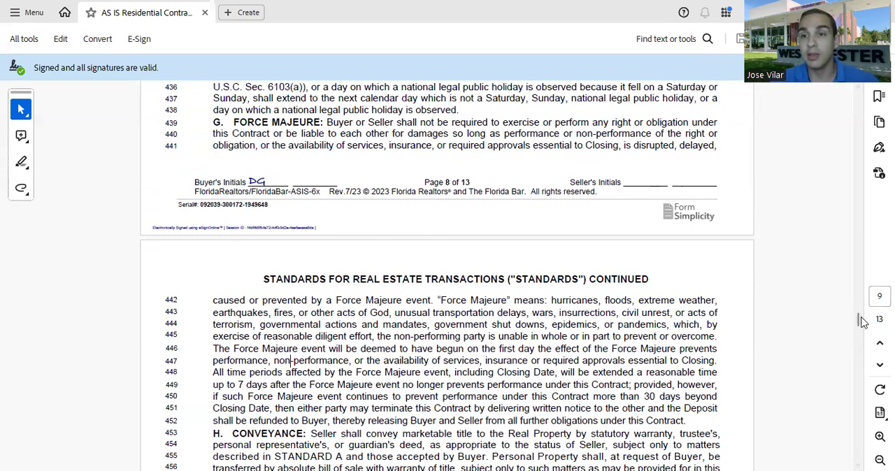
scroll(down, 3)
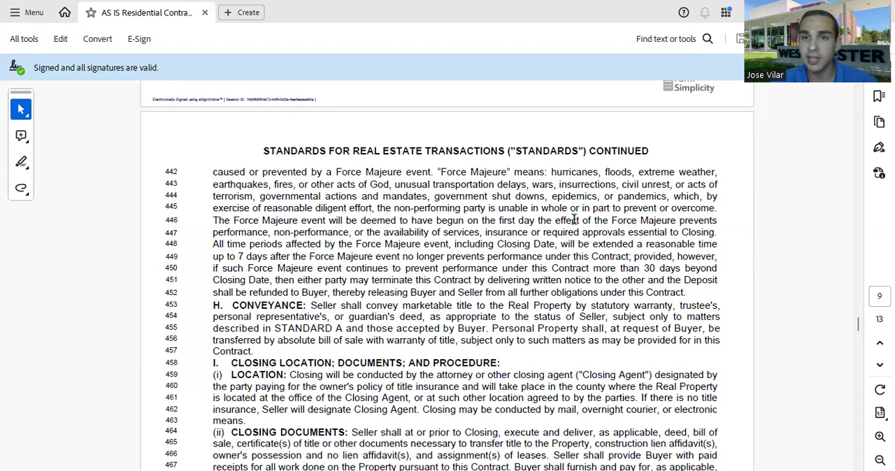
drag(560, 244, 687, 243)
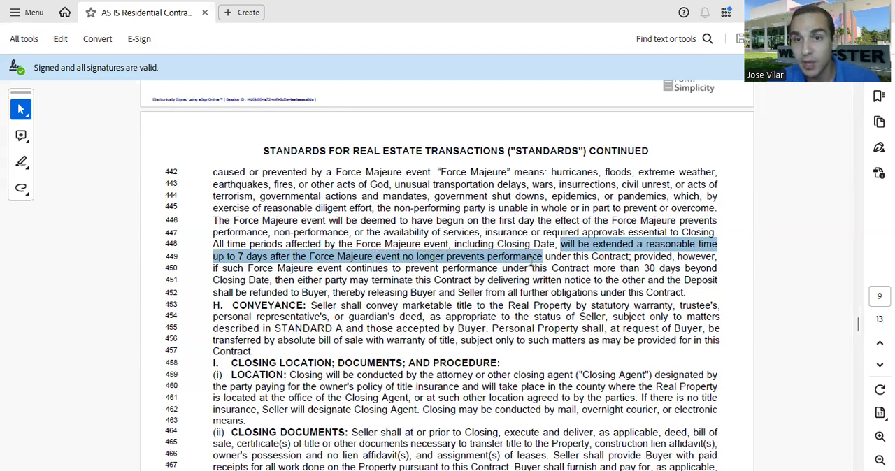
Clear the prior selection and select the 30-days-beyond-Closing termination passage through the deposit refund sentence
click(598, 244)
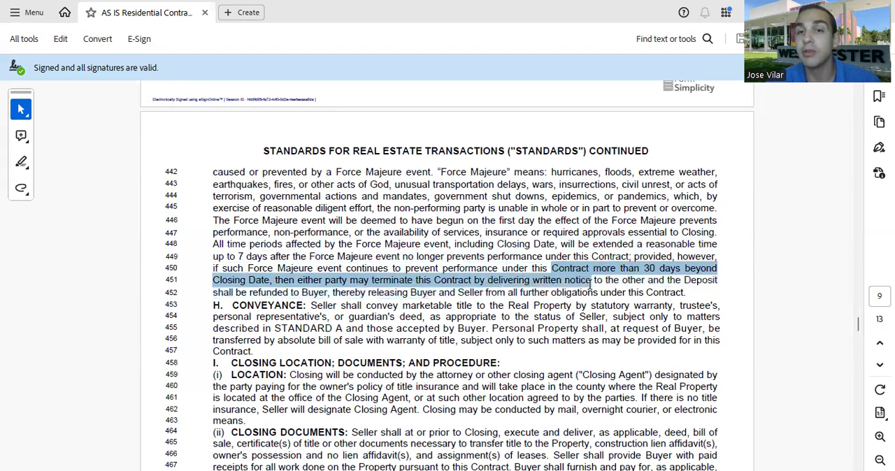
drag(587, 279, 357, 292)
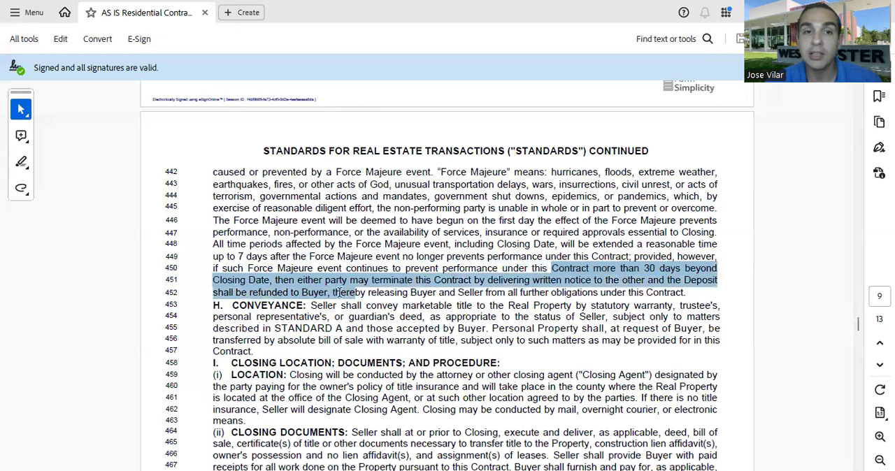
drag(335, 292, 473, 305)
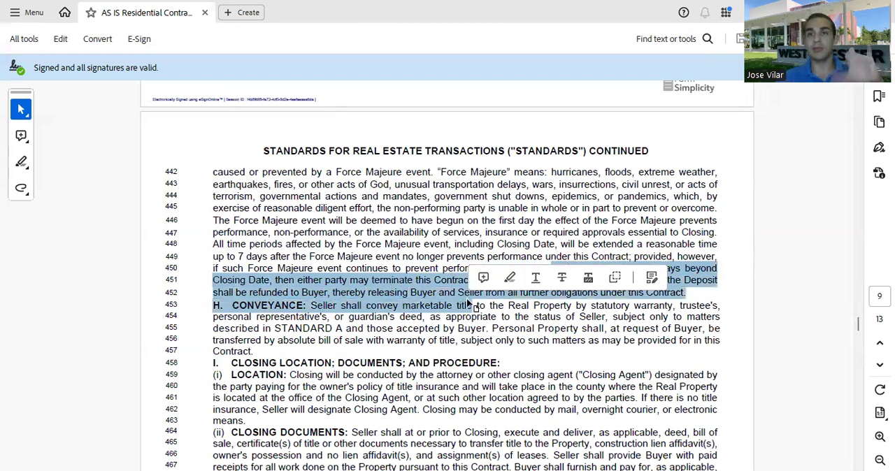